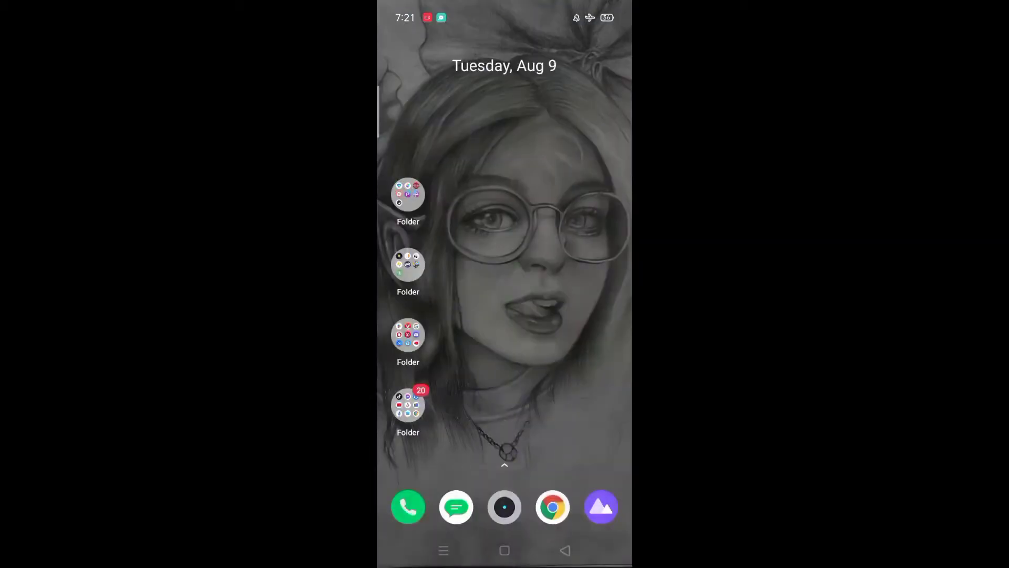
Swipe down from the home screen to reveal the quick settings panel
scroll(up, 3)
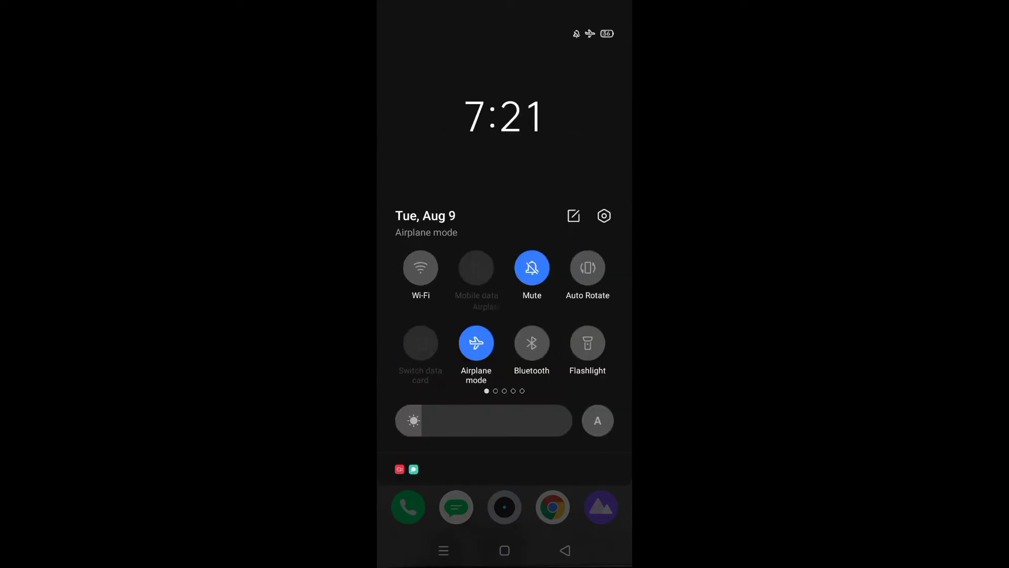
Open Settings from the quick settings gear and go to About phone
click(604, 216)
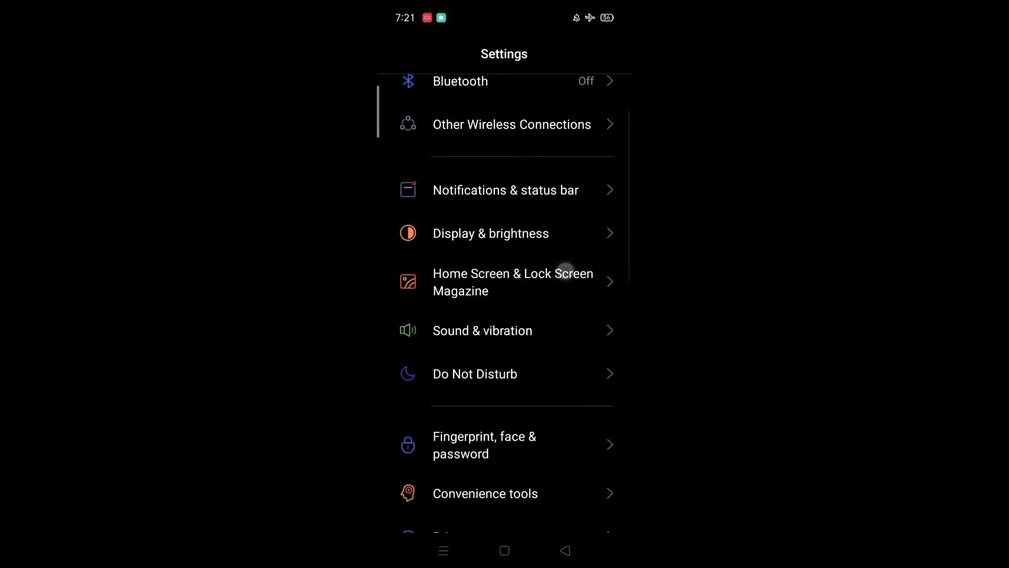
scroll(down, 3)
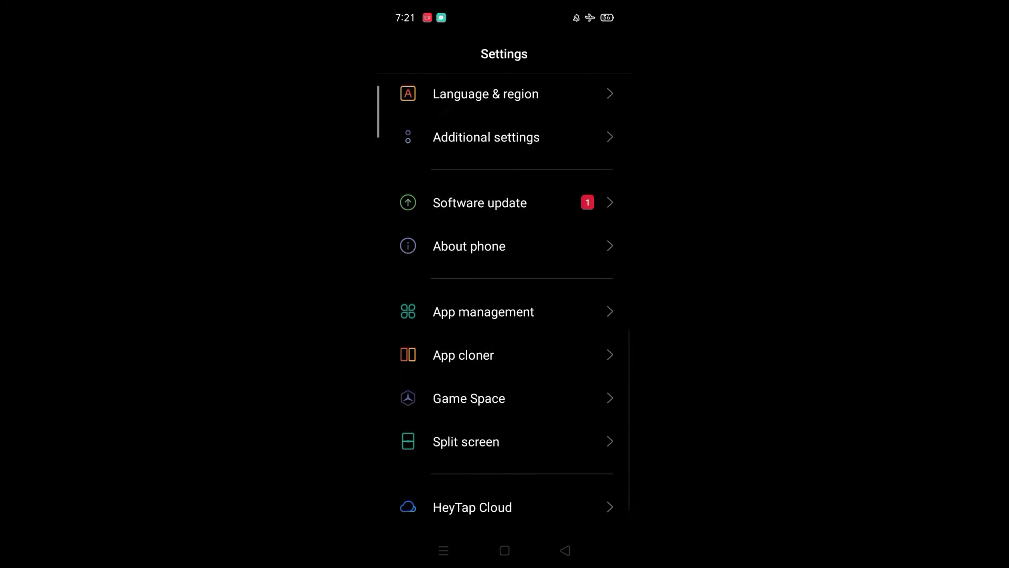
scroll(down, 3)
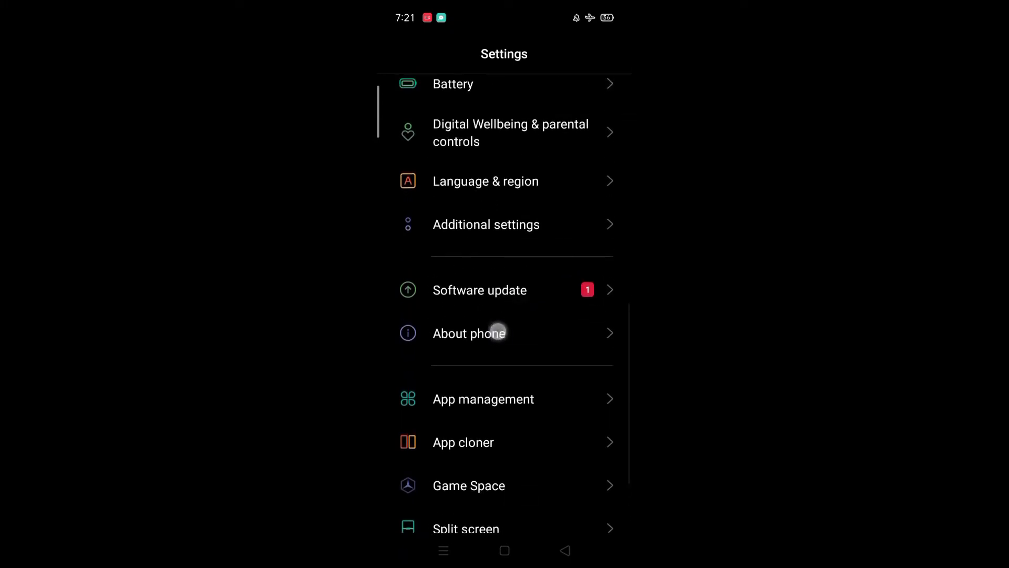
click(469, 333)
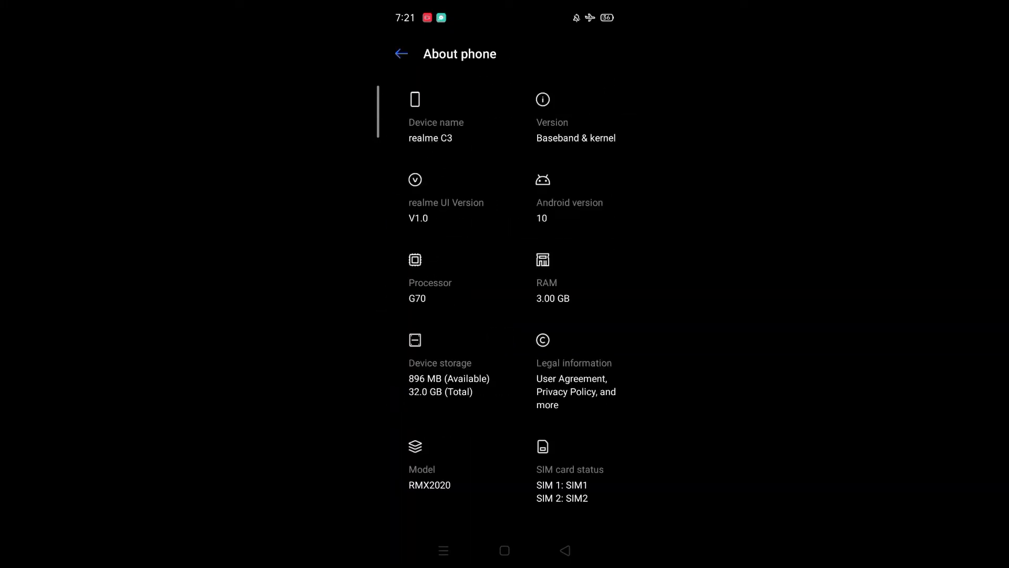
scroll(down, 3)
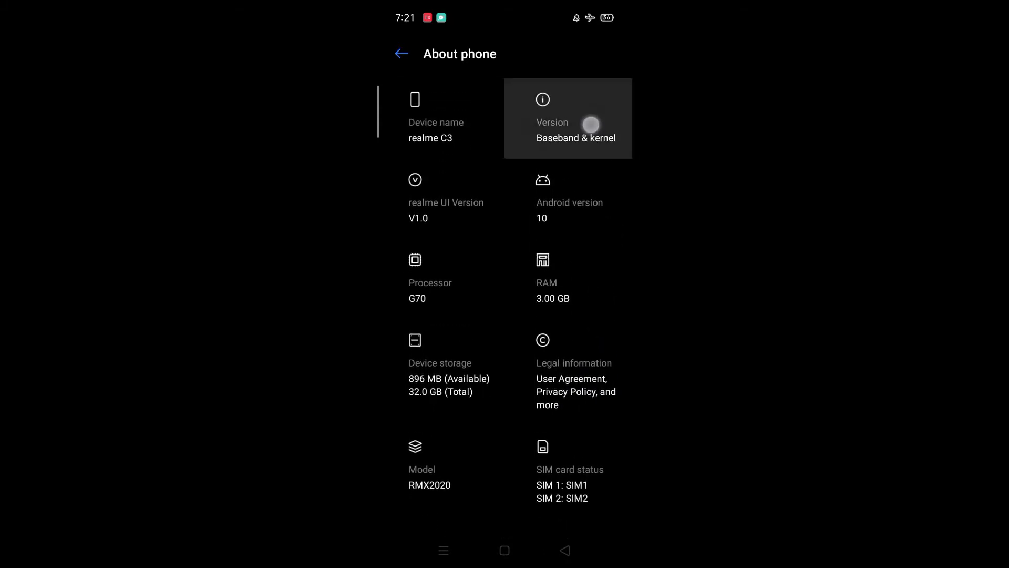
Tap Build number on the Version page to unlock Developer mode, then return to Settings
click(567, 117)
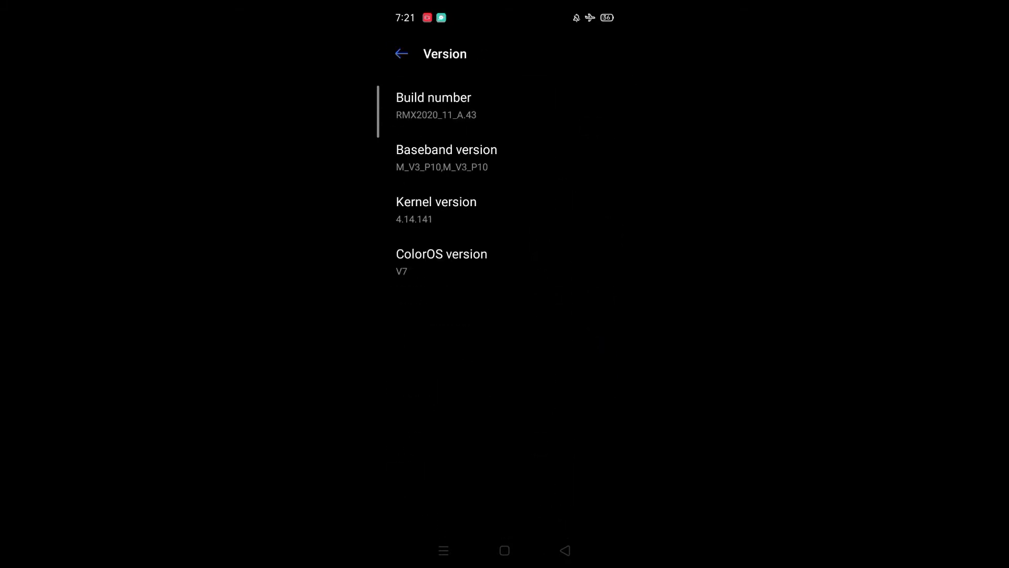
click(433, 106)
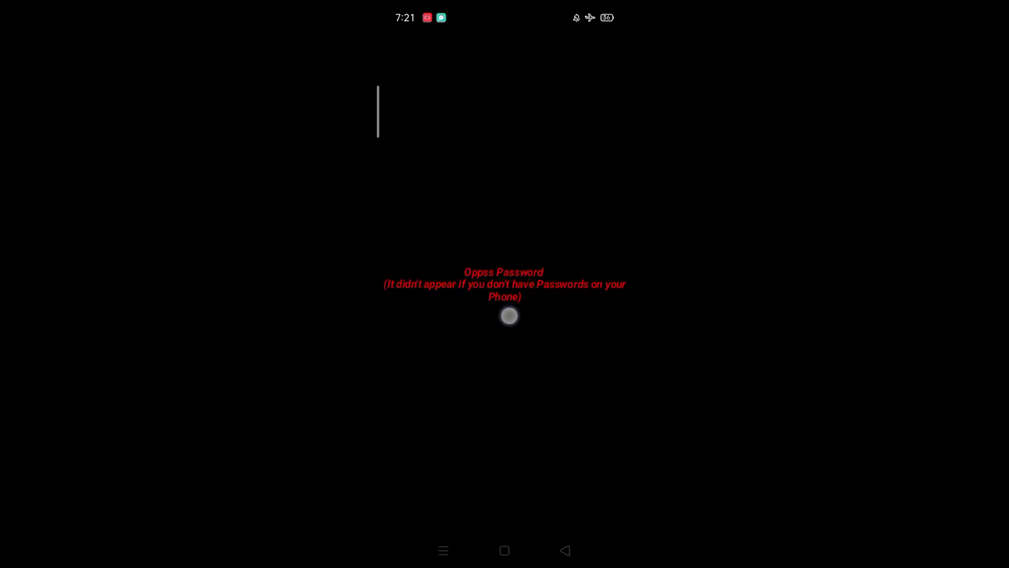
click(433, 106)
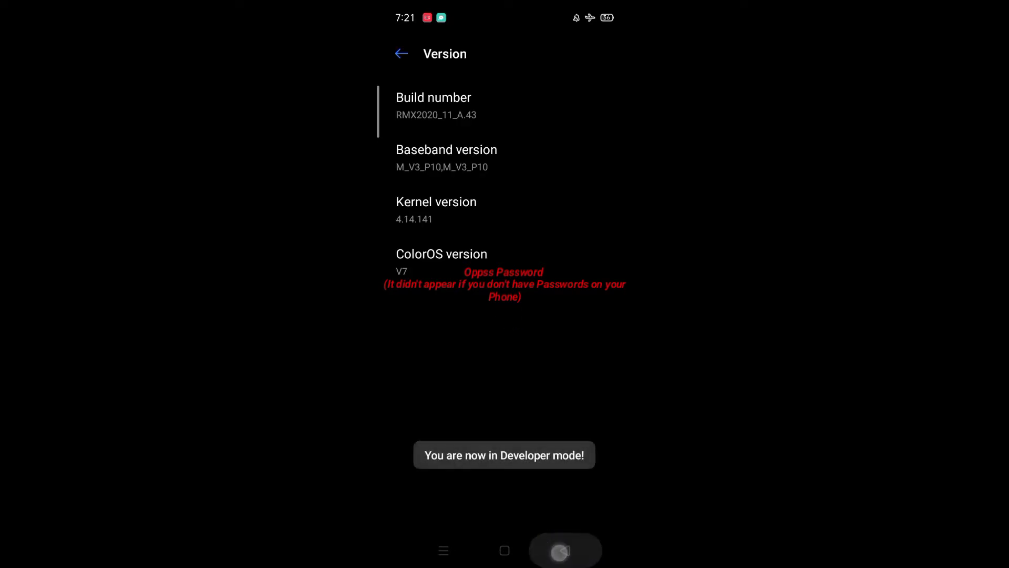
click(401, 53)
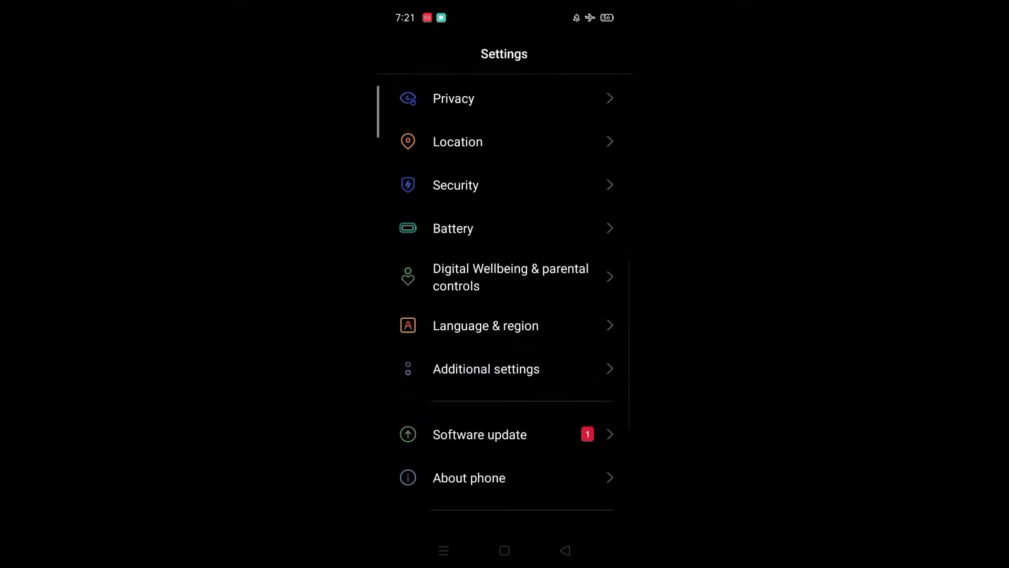
Open Developer options and scroll down to the animation scale settings
click(486, 369)
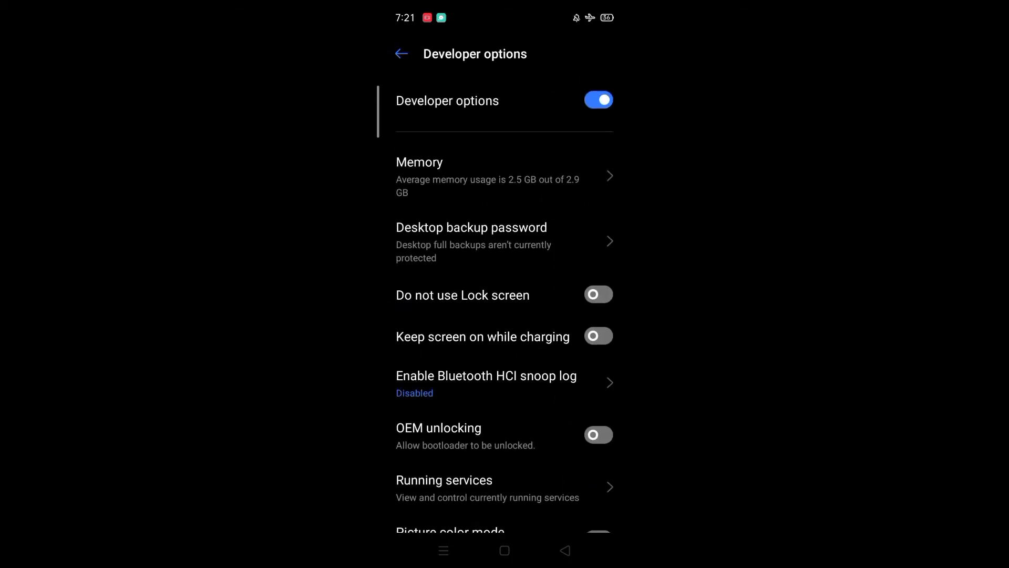
scroll(down, 3)
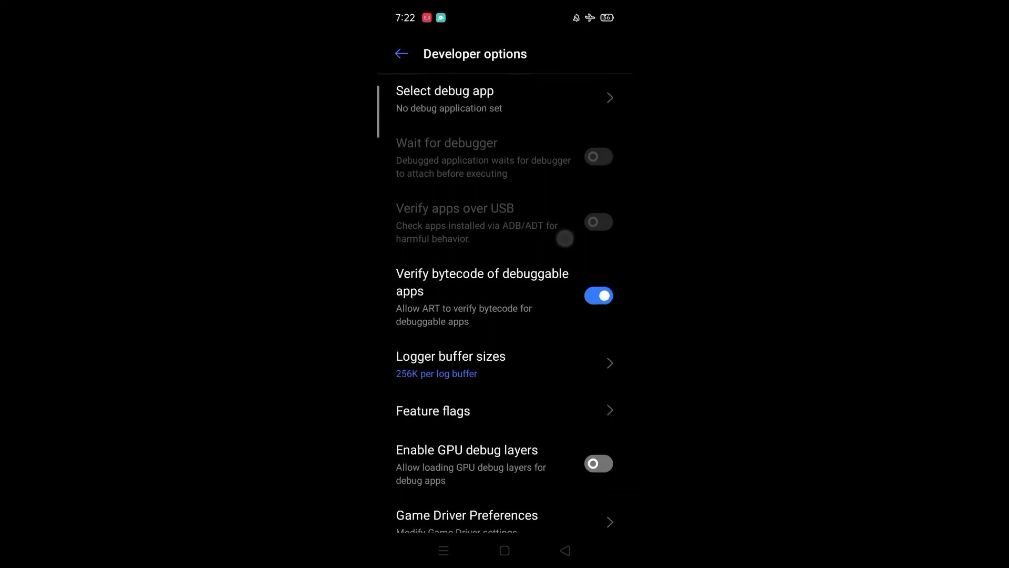
scroll(down, 3)
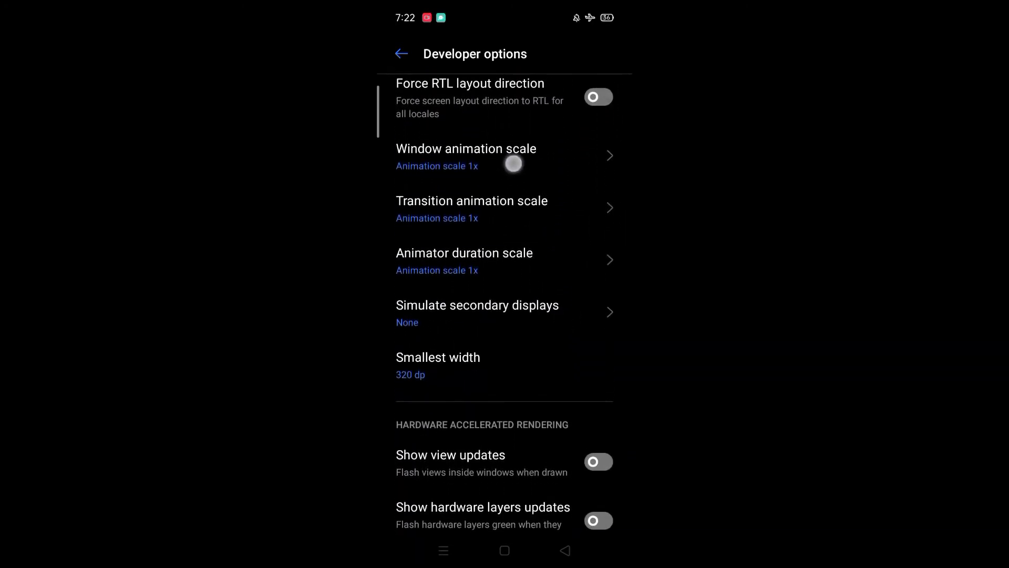
Set window, transition and animator duration scales to Animation off
click(465, 156)
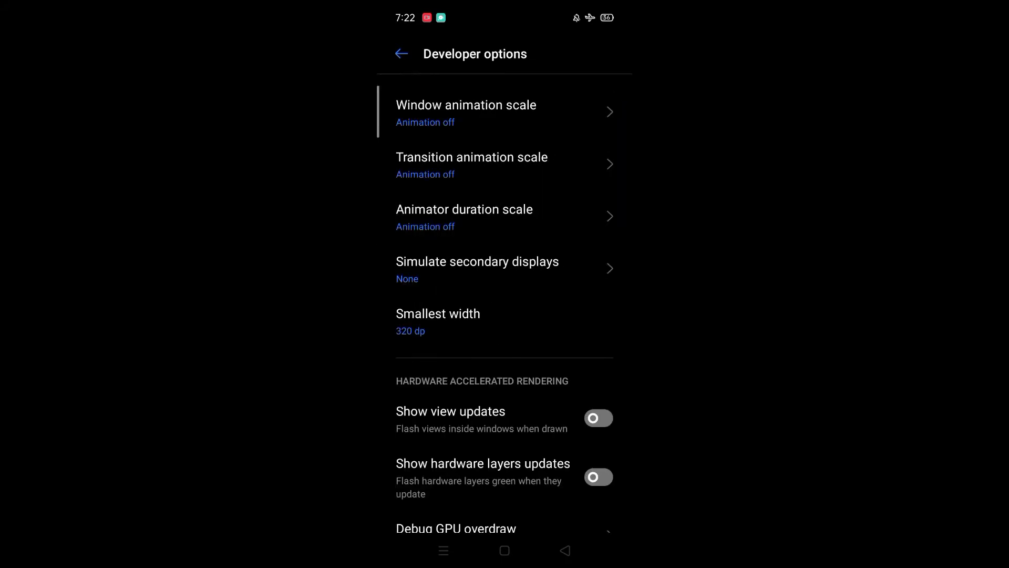
click(438, 314)
text(36)
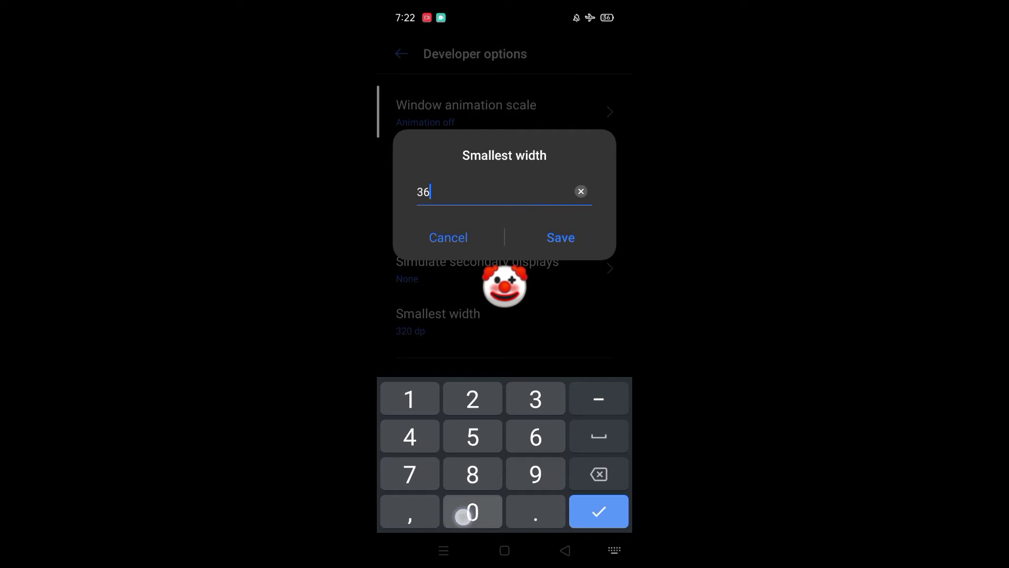
Save a new Smallest width value, then reopen it and delete a digit
click(559, 237)
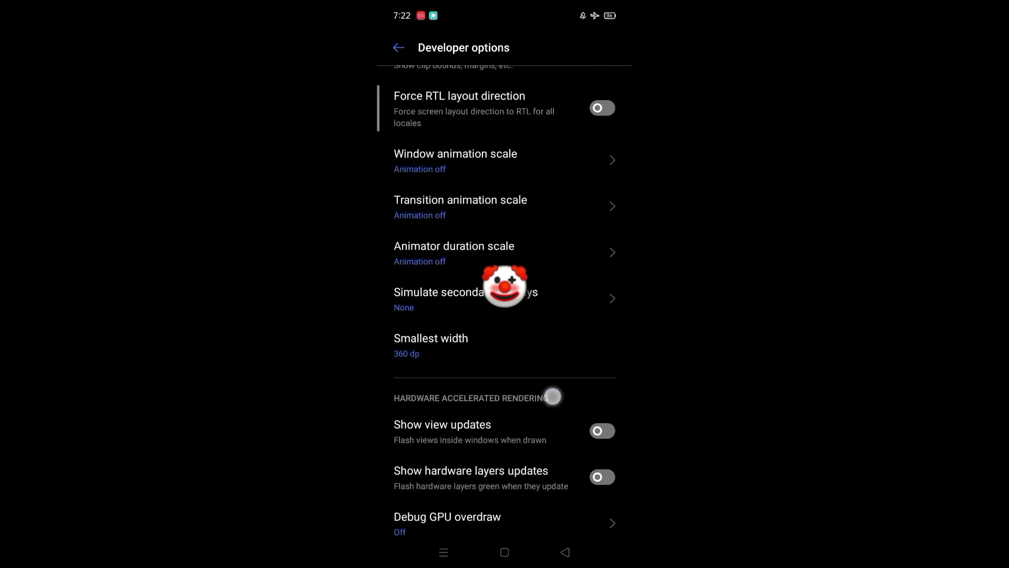
click(430, 338)
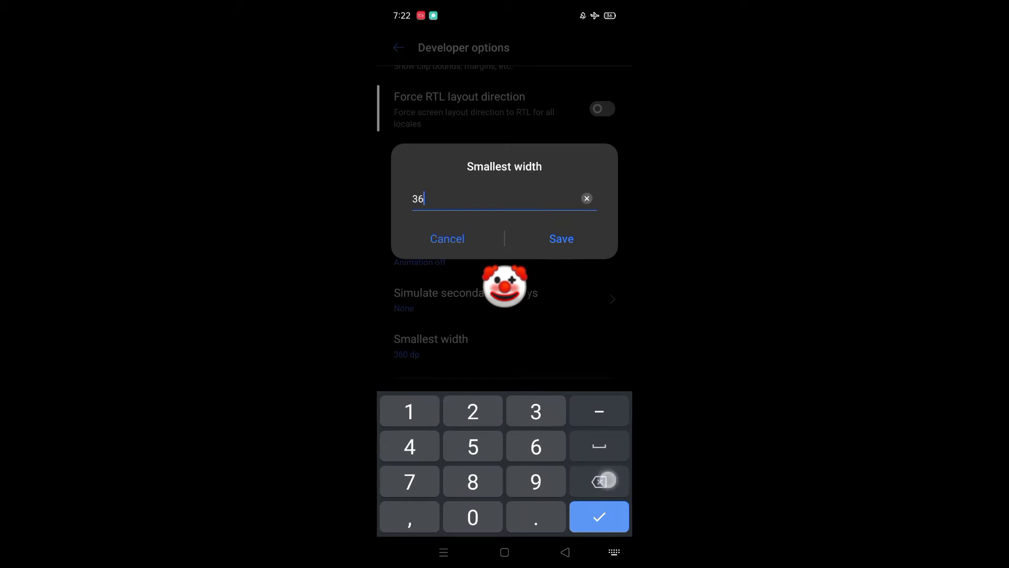
click(560, 238)
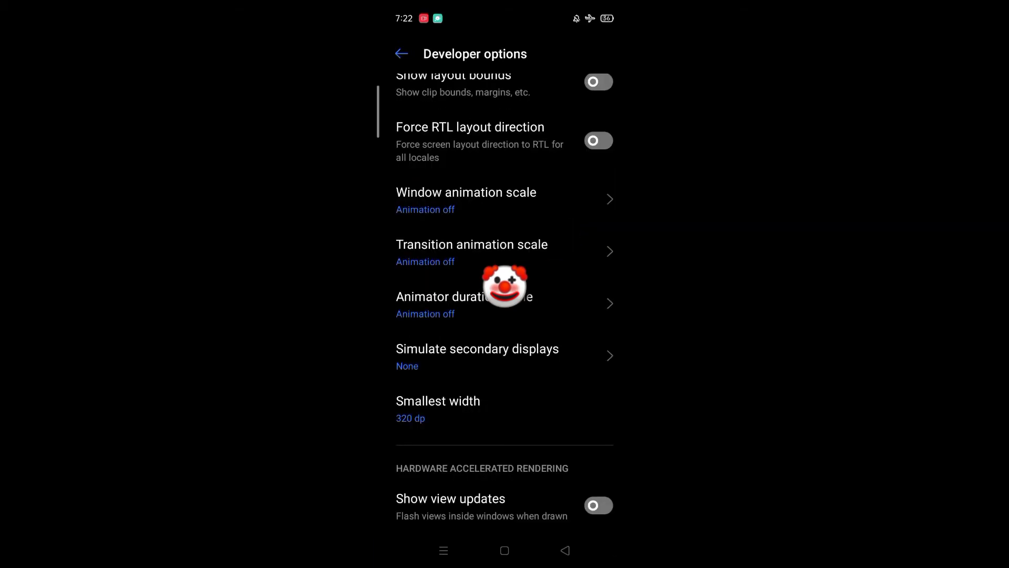
Reopen Smallest width, edit the dp digits and apply the much larger value
click(438, 409)
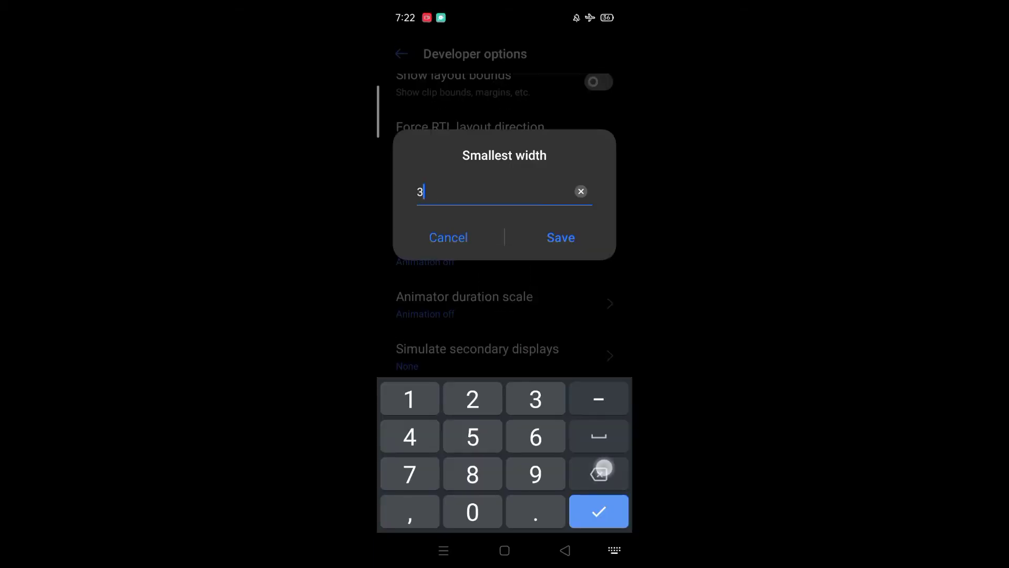
click(447, 237)
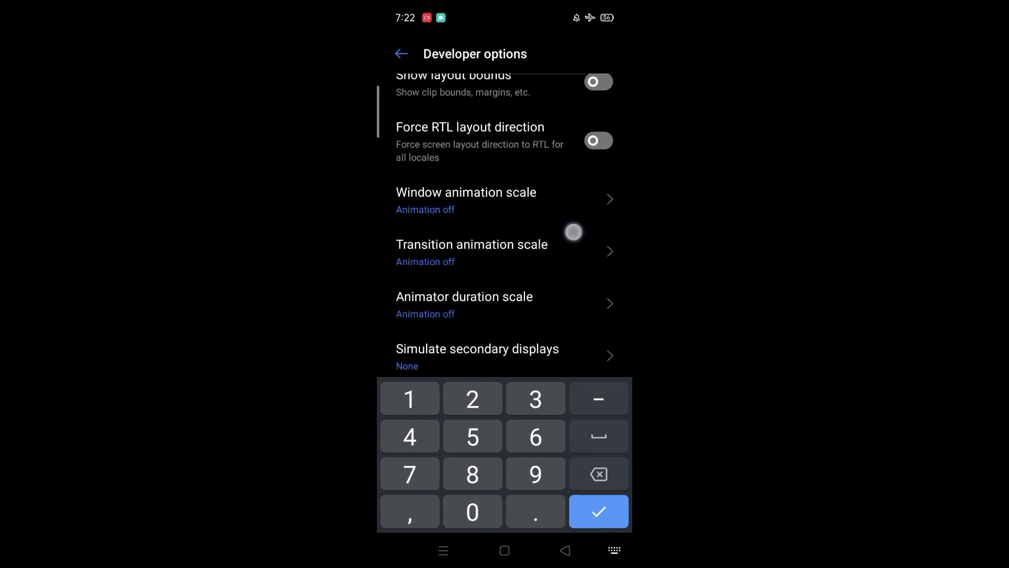
click(598, 510)
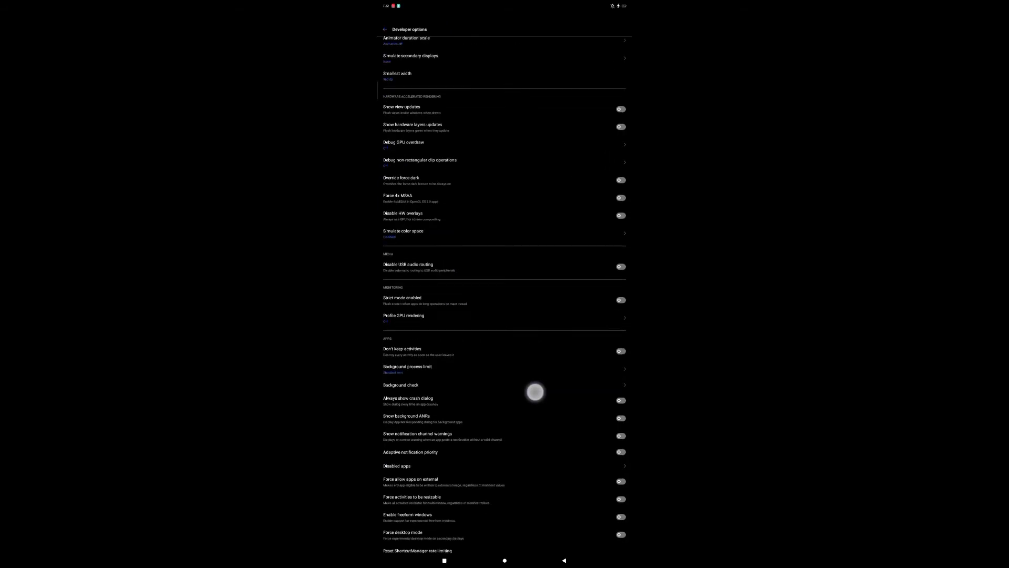
Scroll back up and reopen the Smallest width setting
scroll(up, 3)
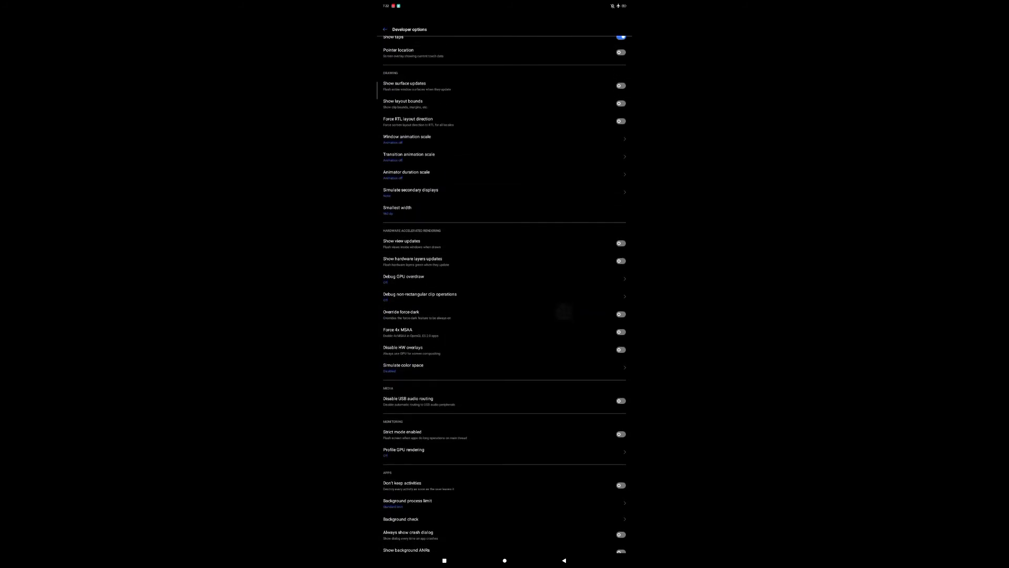
click(410, 192)
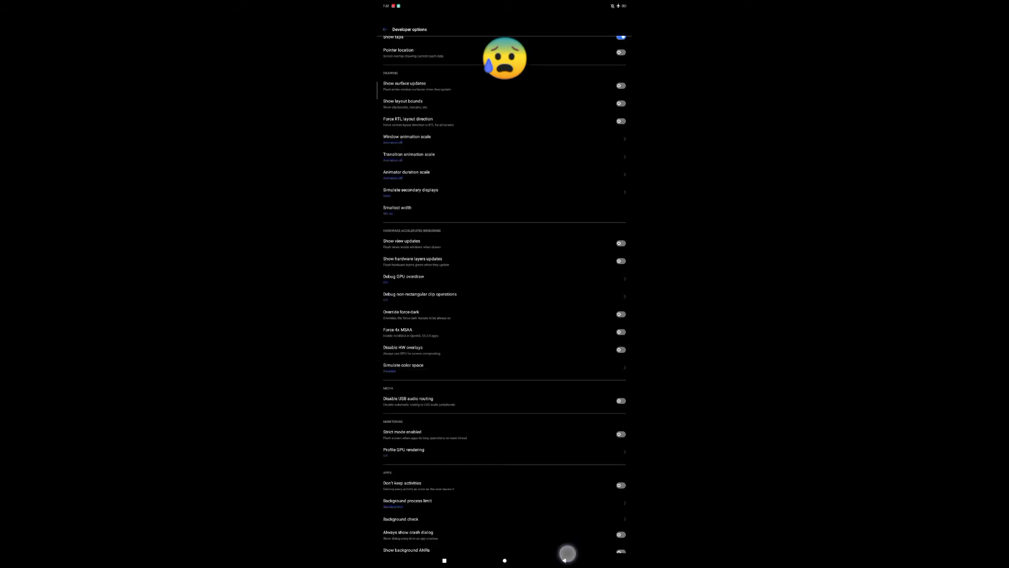
click(397, 209)
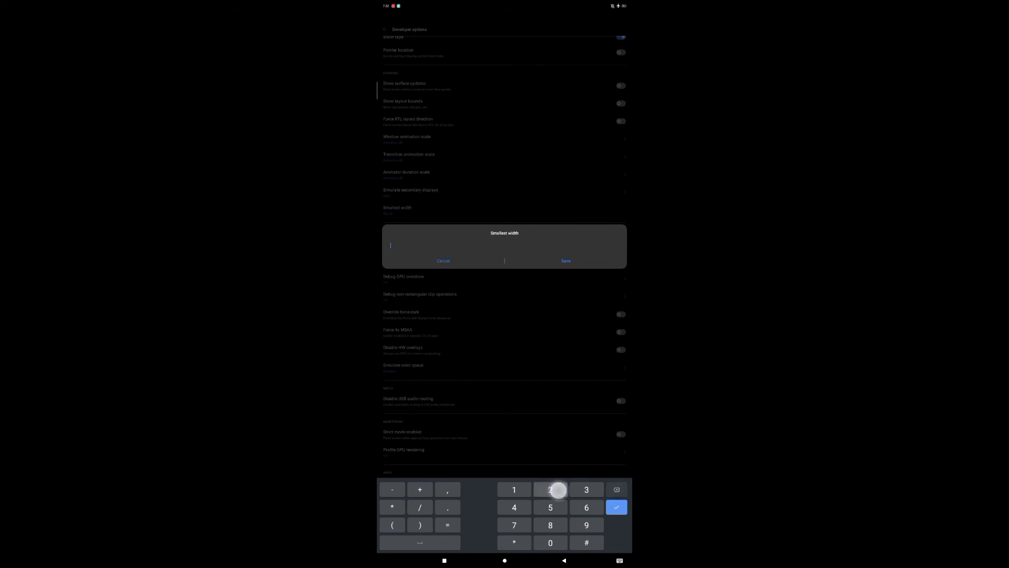
Enter the normal Smallest width value and exit Settings to the home screen
click(550, 490)
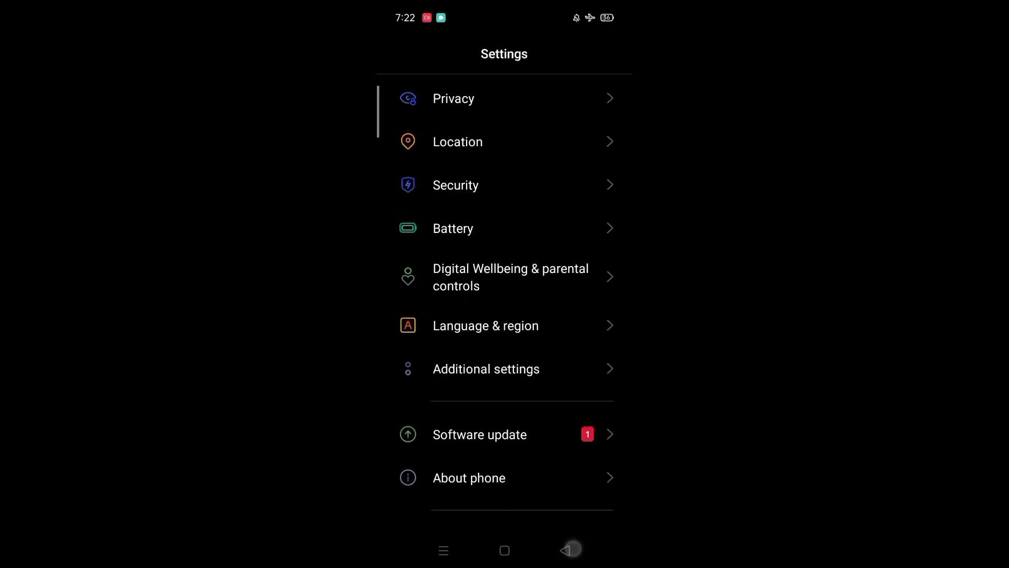
click(568, 550)
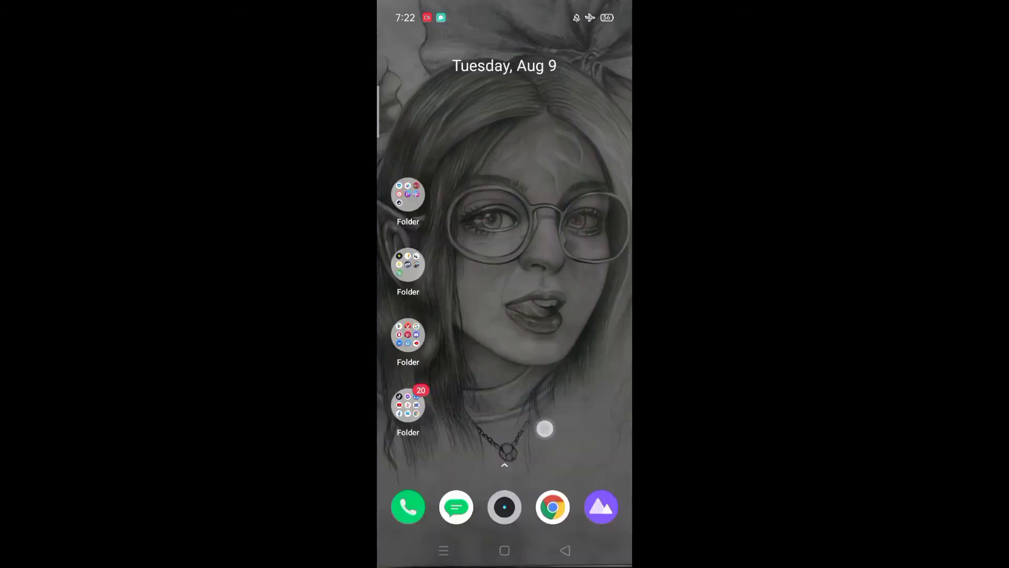